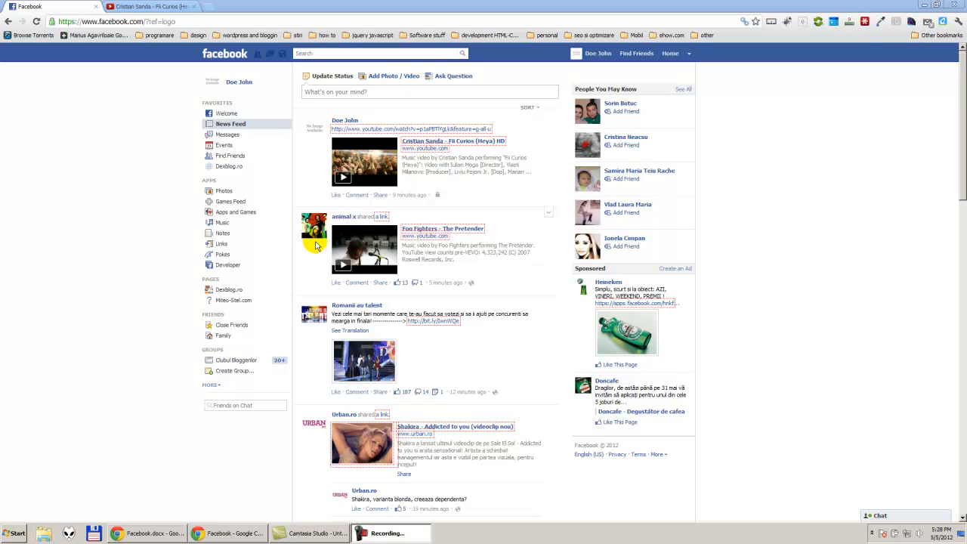
mouse_move(254, 104)
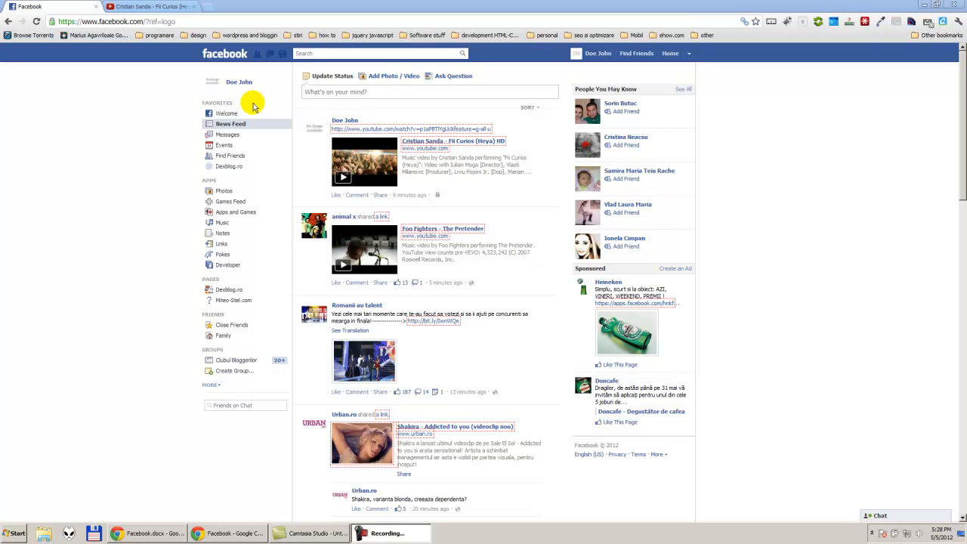
mouse_move(255, 93)
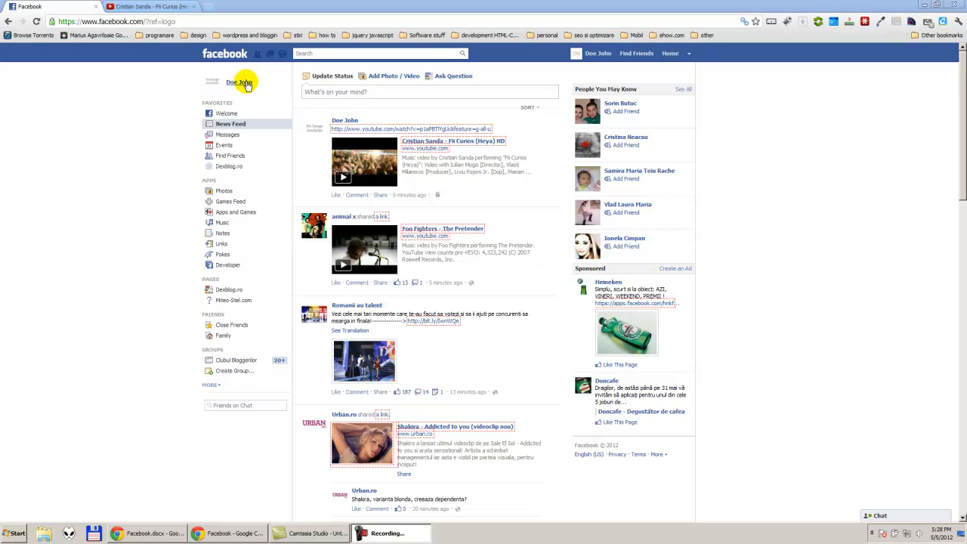
mouse_move(245, 85)
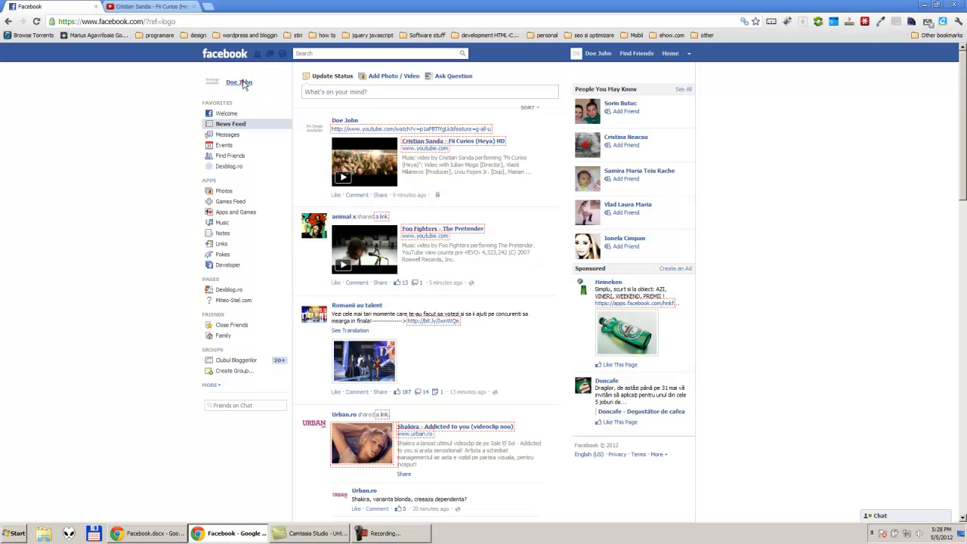
Step: Open your own profile timeline from the left sidebar of the News Feed
left_click(239, 82)
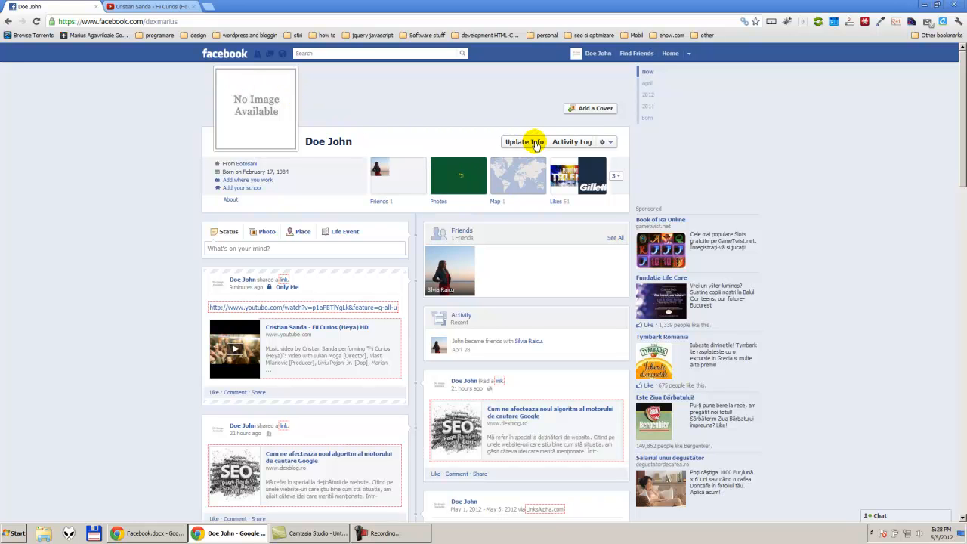
Step: Open the About details via Update Info and start editing Relationships and Family
left_click(523, 142)
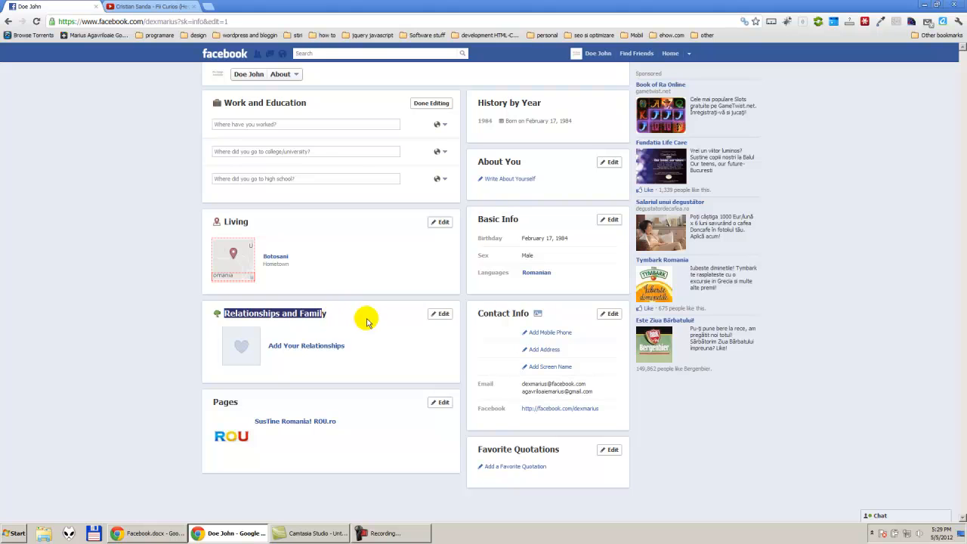
mouse_move(456, 243)
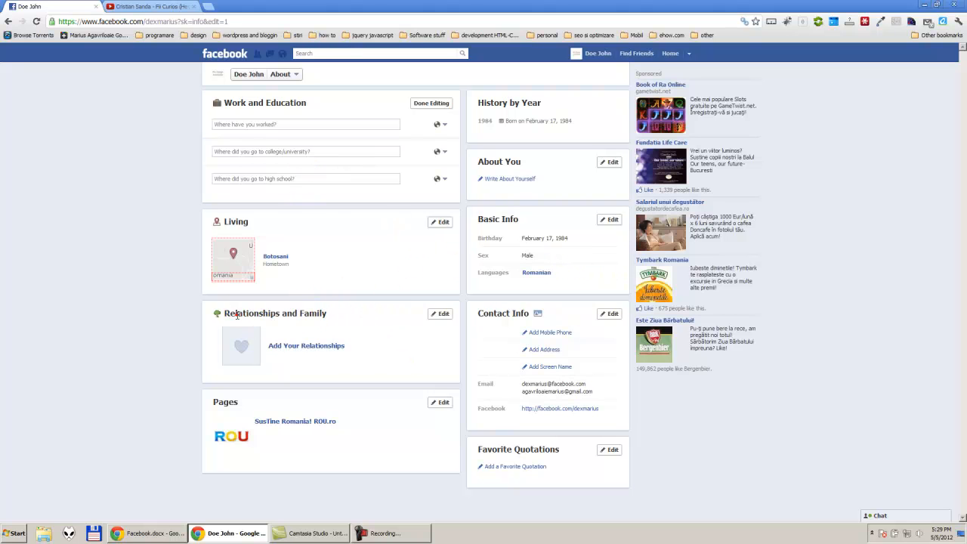
double_click(275, 313)
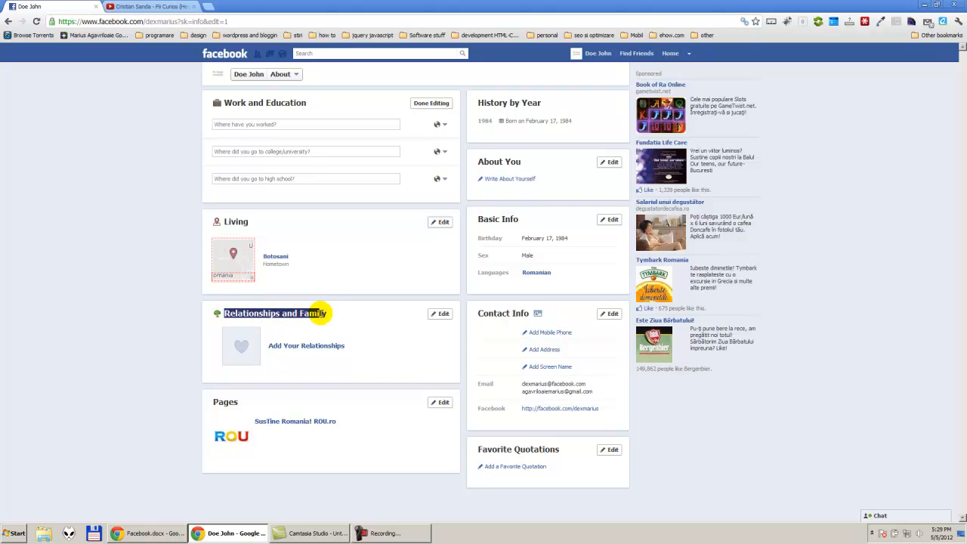
mouse_move(335, 303)
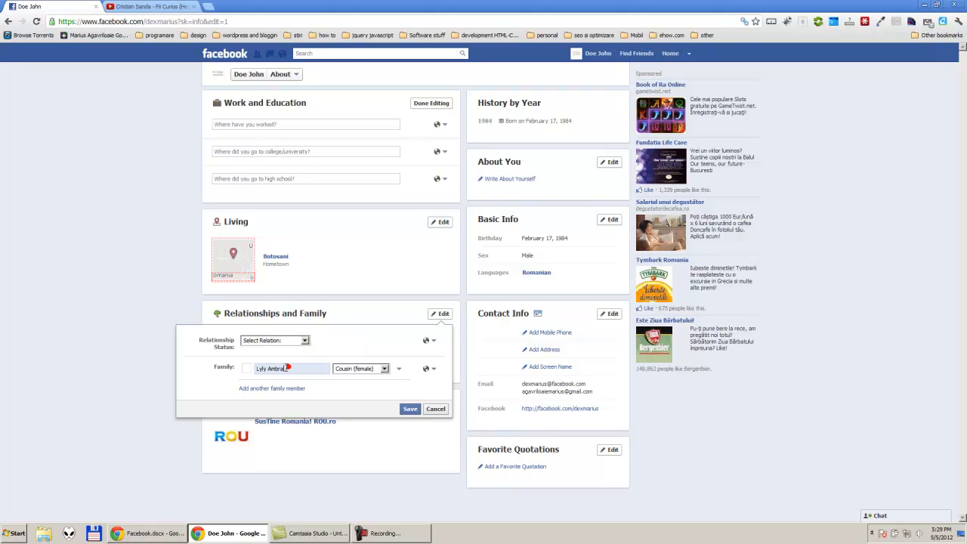
Step: Mark the first family member as Sister and add a second member named 'fsdfs'
left_click(386, 369)
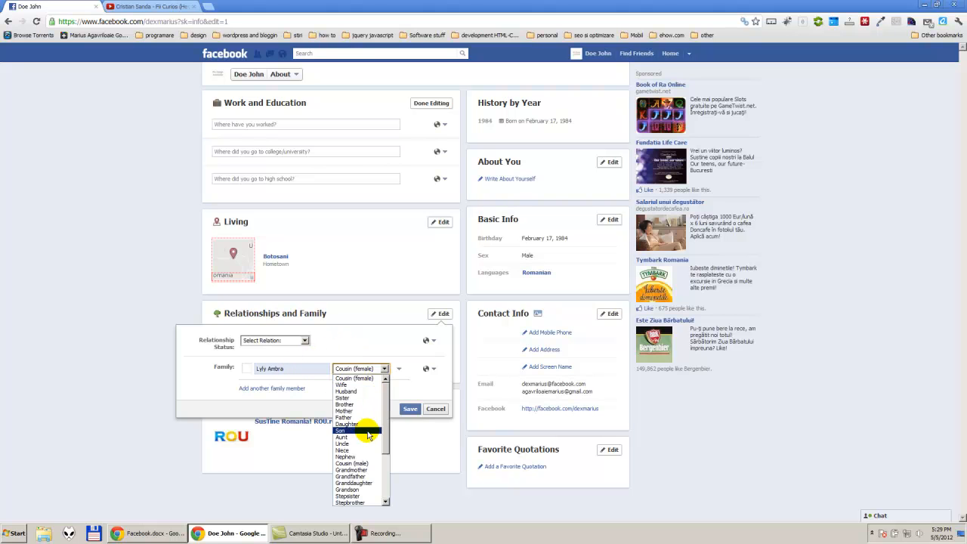
mouse_move(370, 450)
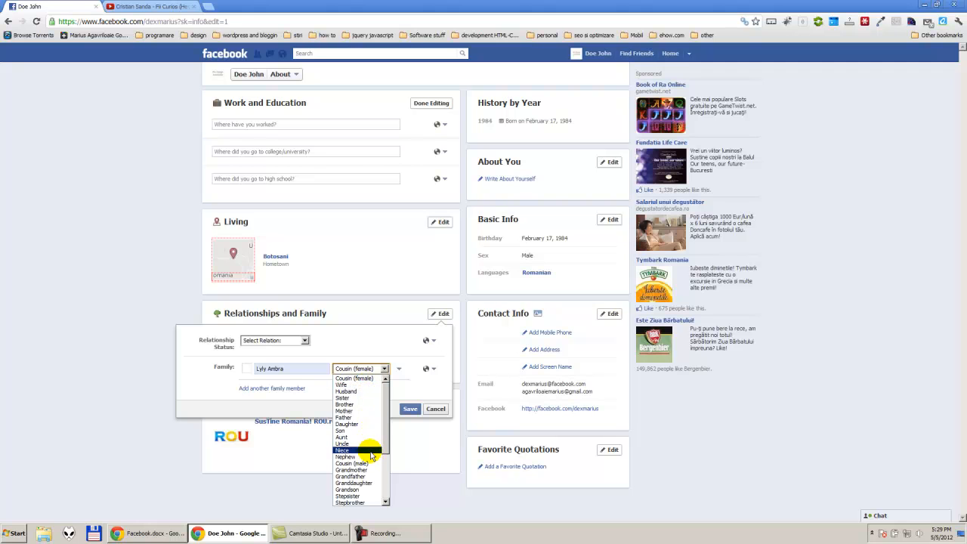
mouse_move(355, 403)
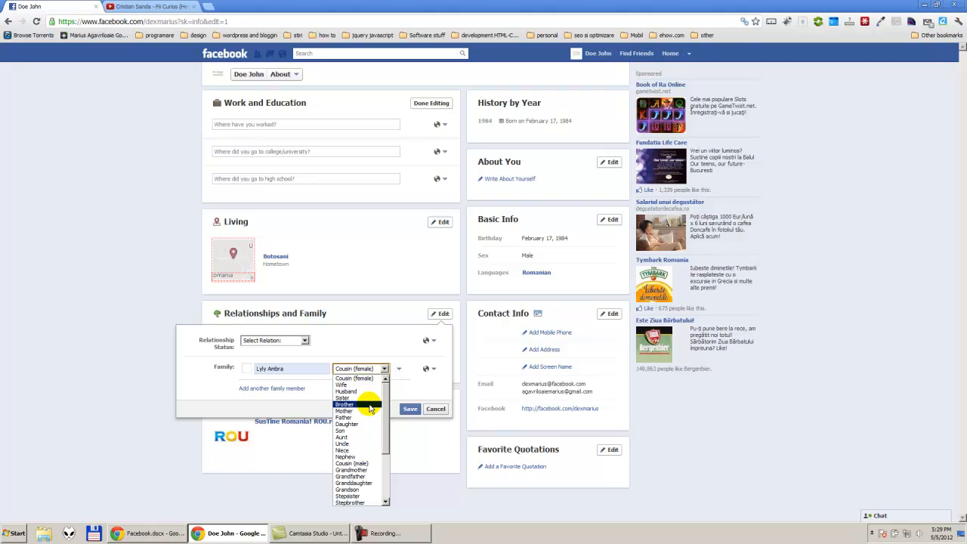
left_click(342, 397)
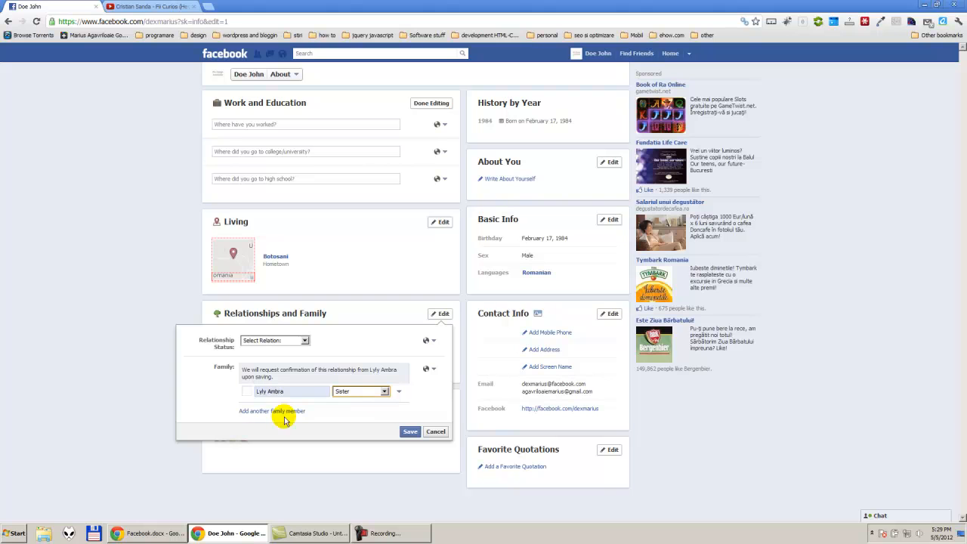
left_click(272, 411)
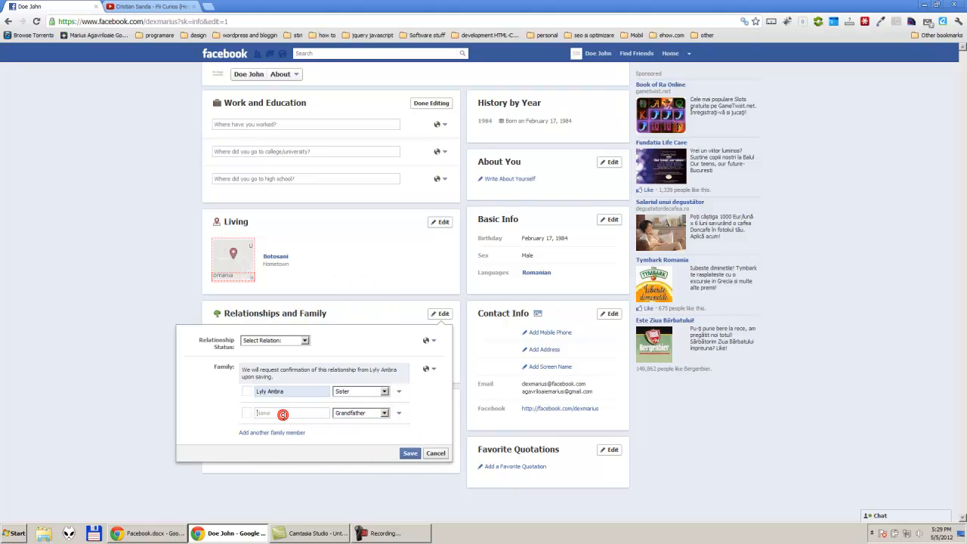
type("fsdfs")
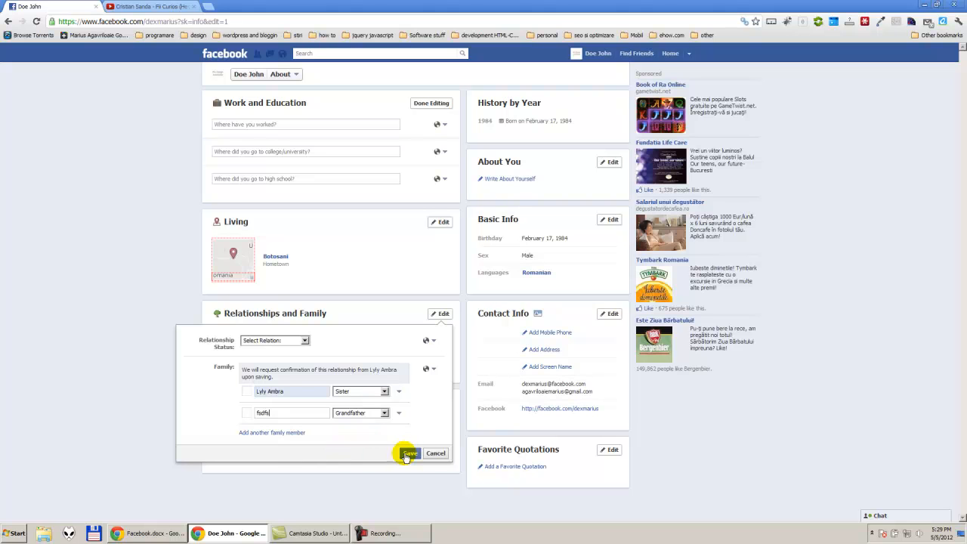